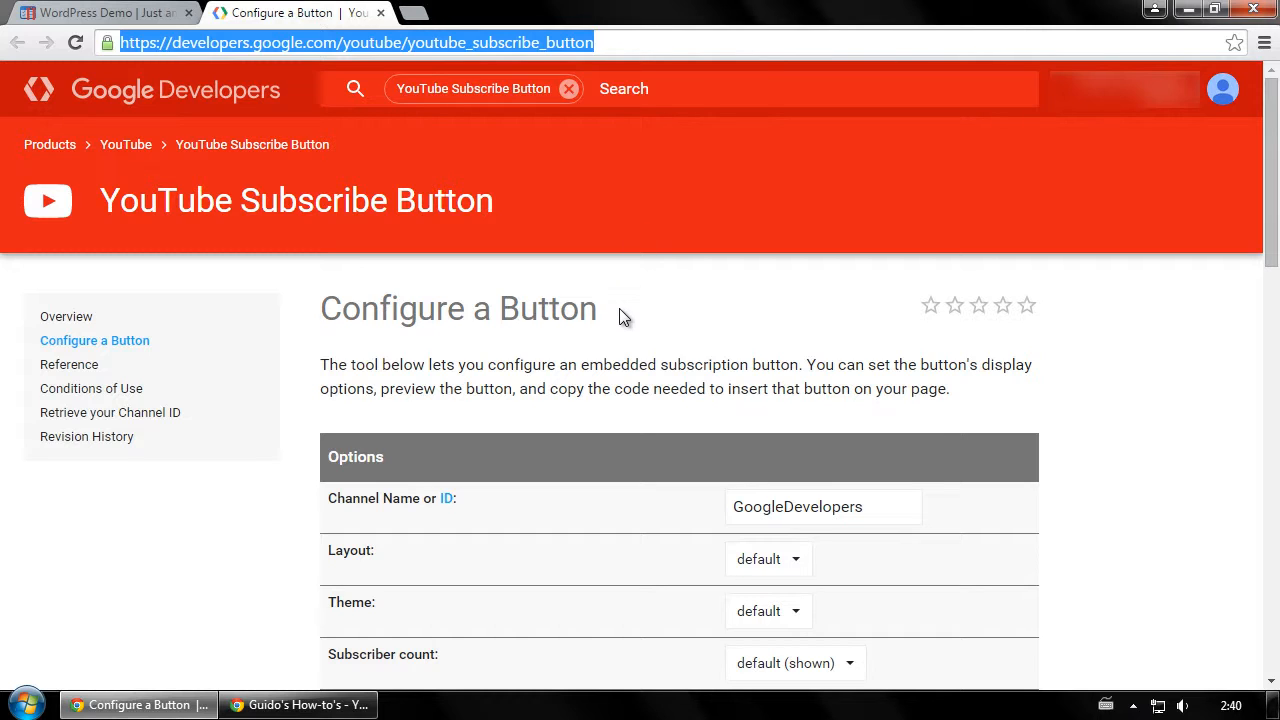
Copy the channel name how2win7 from the YouTube channel's web address
scroll(down, 3)
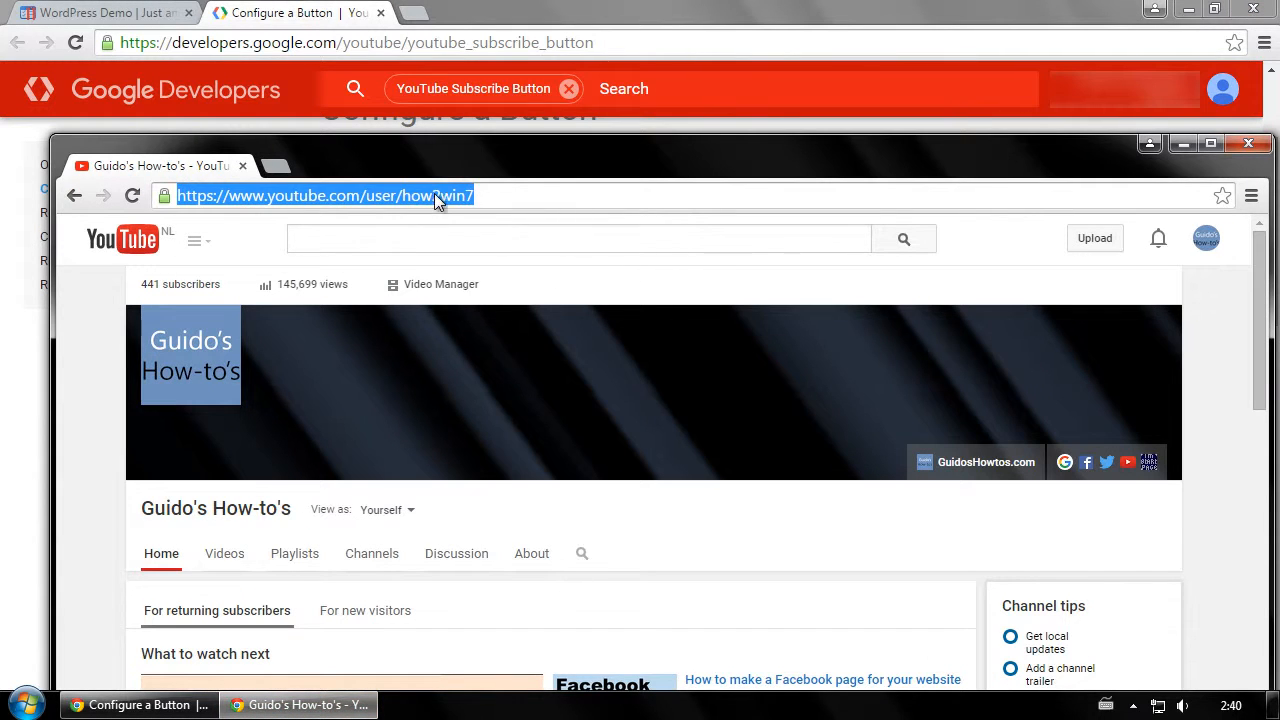
click(402, 196)
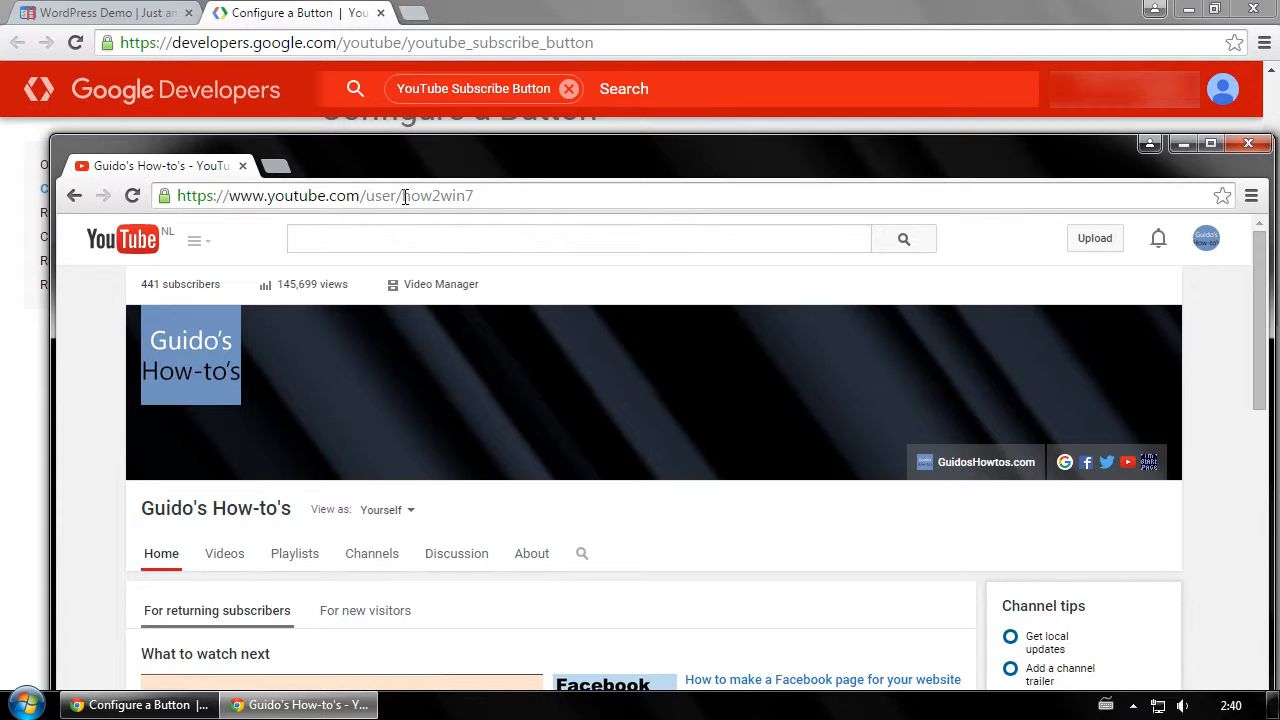
right_click(440, 196)
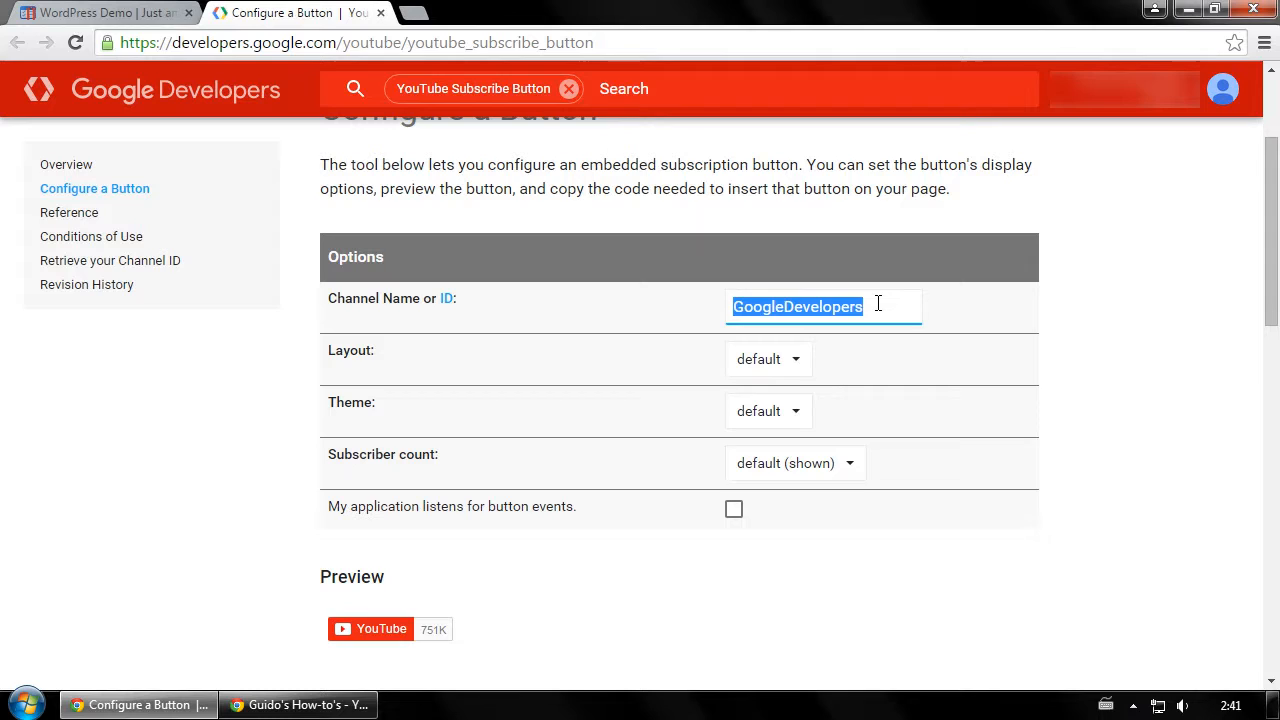
Set the channel name to how2win7 and the layout to full
text(how2win7)
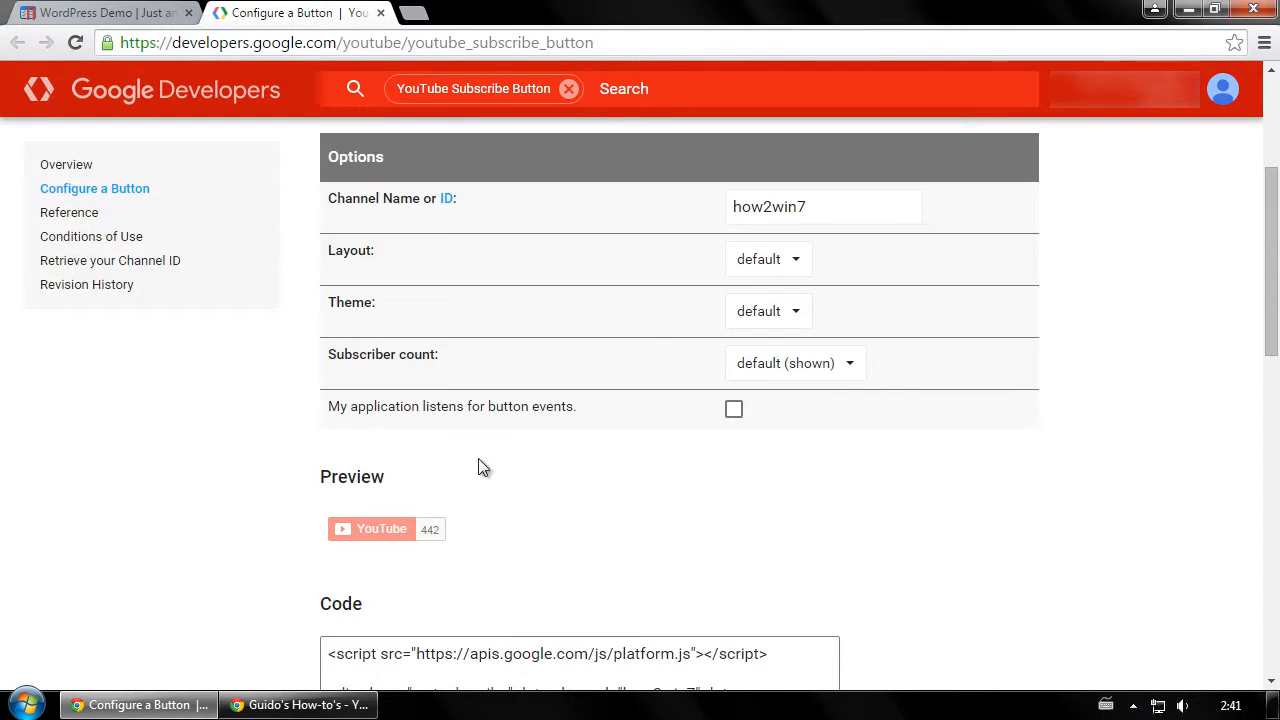
mouse_move(432, 592)
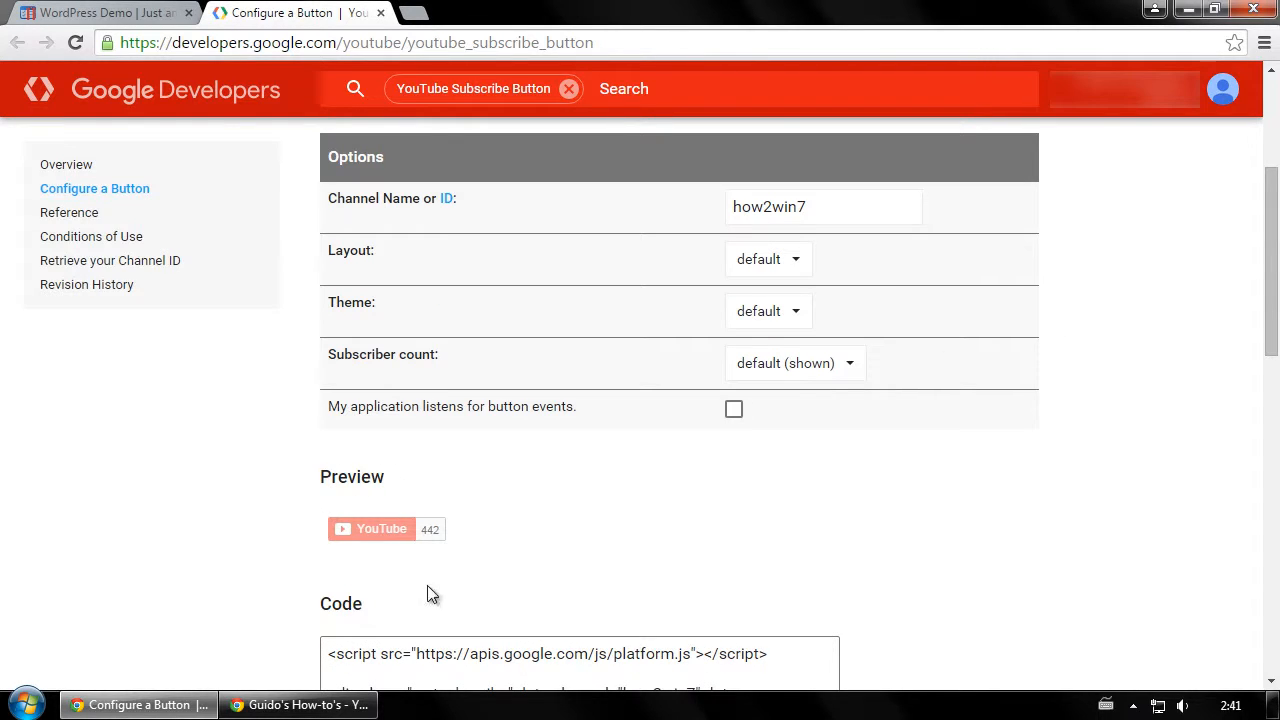
click(768, 260)
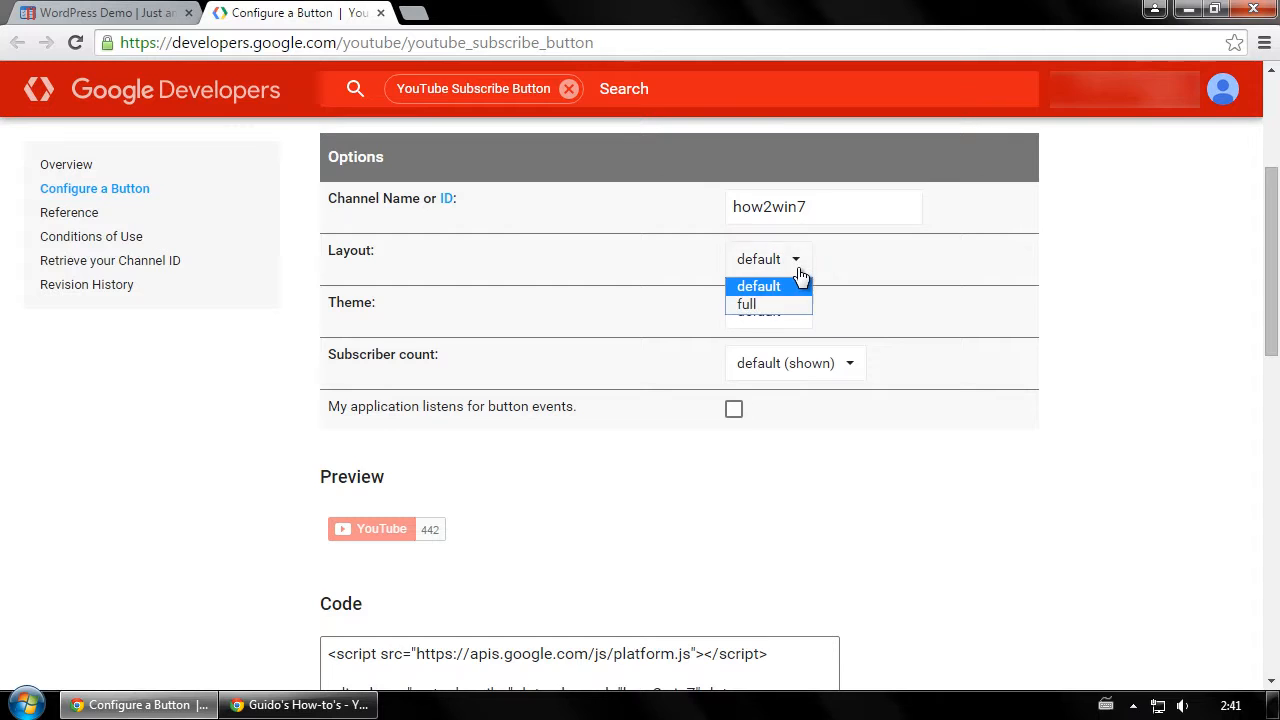
click(746, 304)
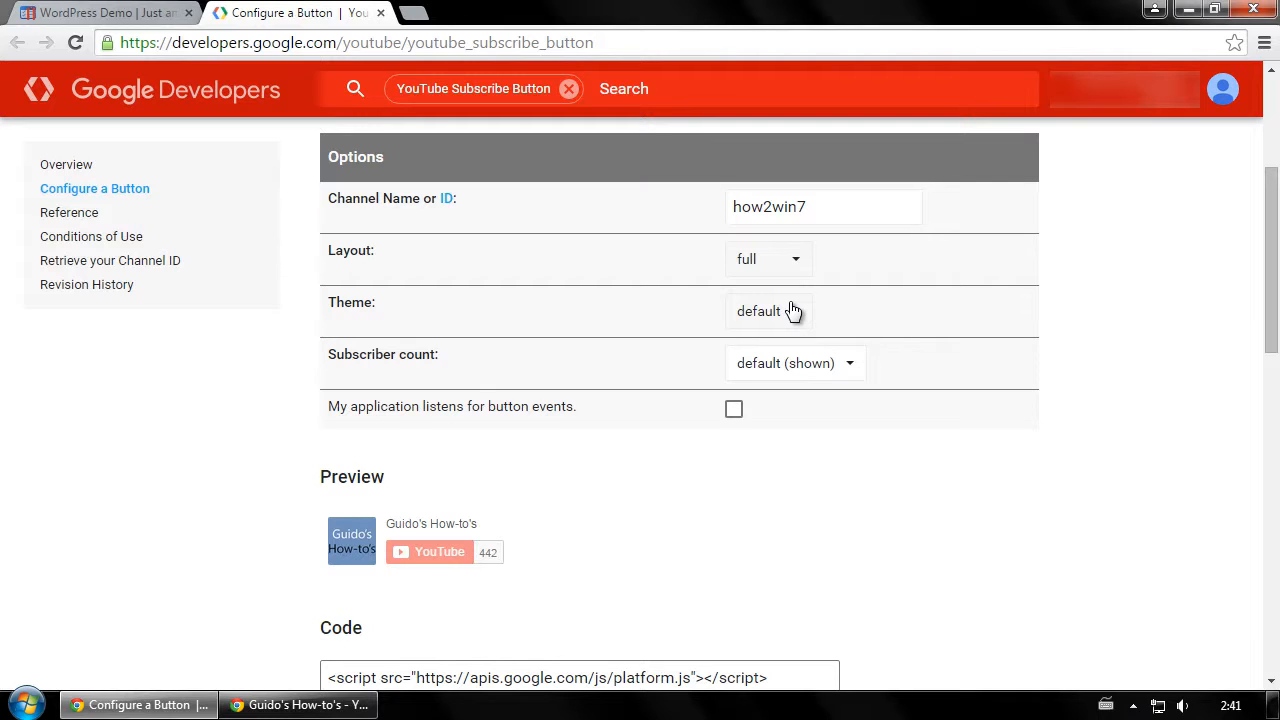
Try the dark theme and hidden count, then keep default theme with subscriber count shown
click(768, 310)
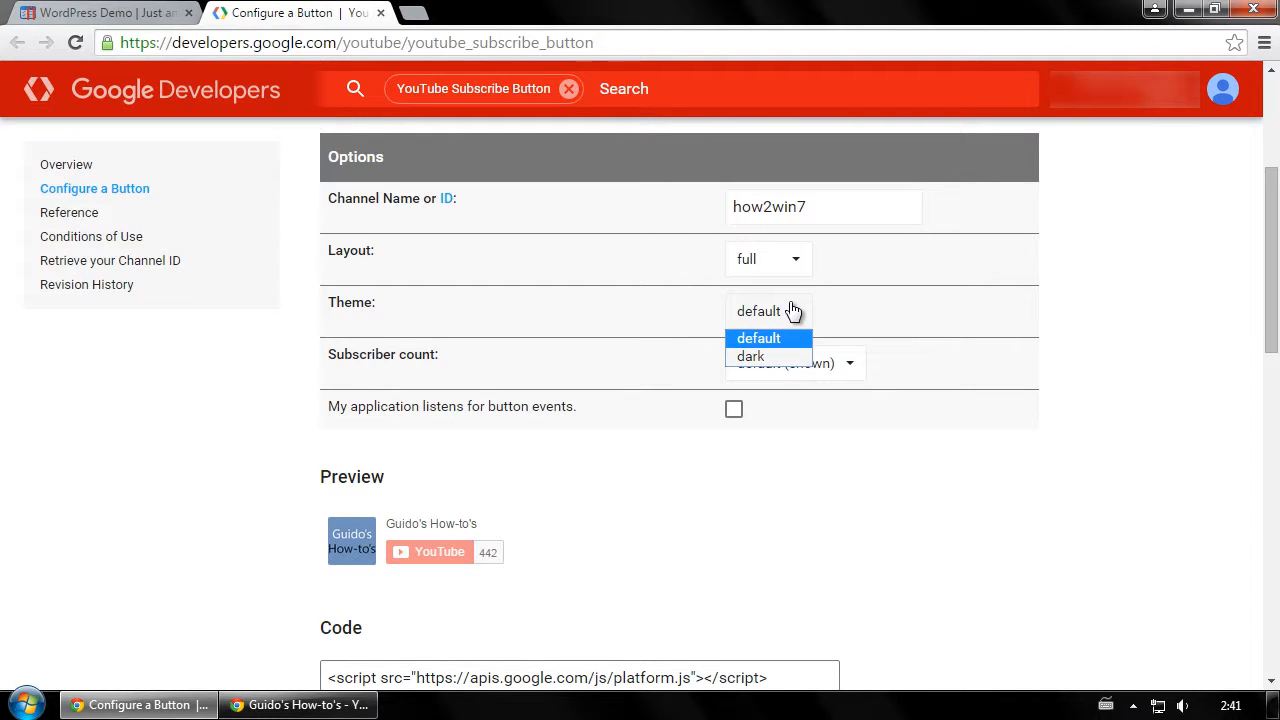
click(752, 356)
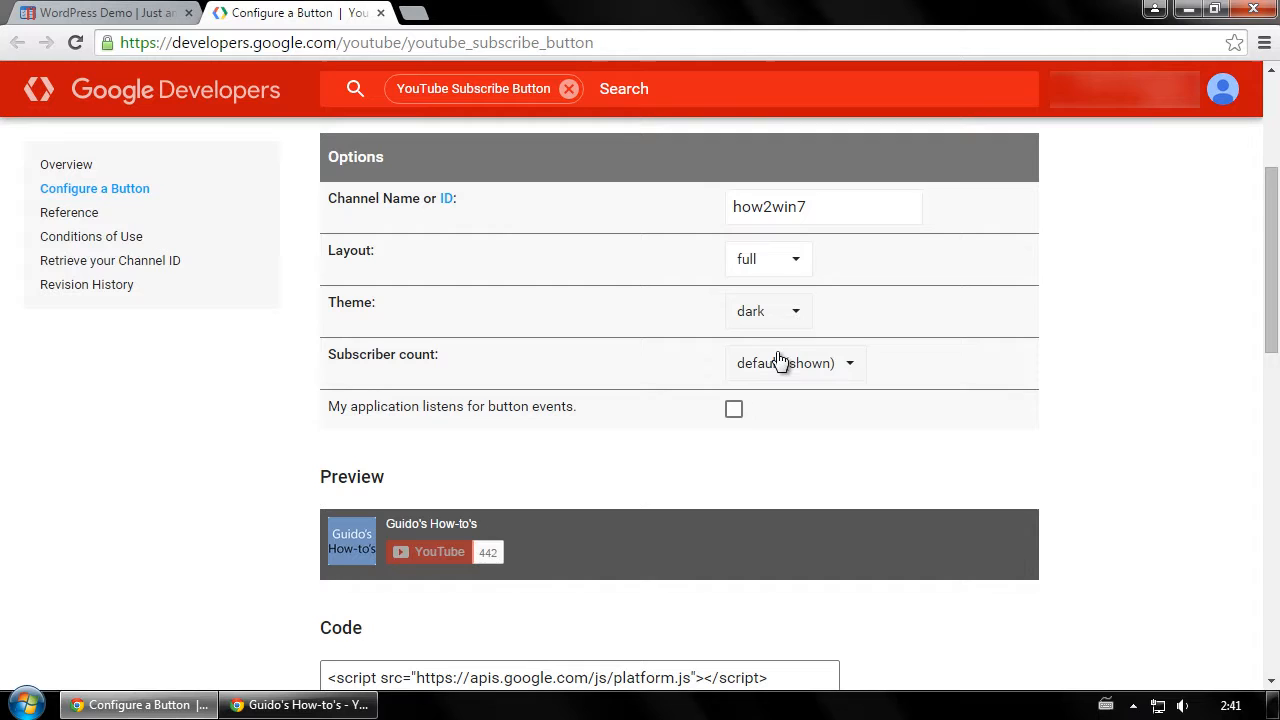
click(768, 312)
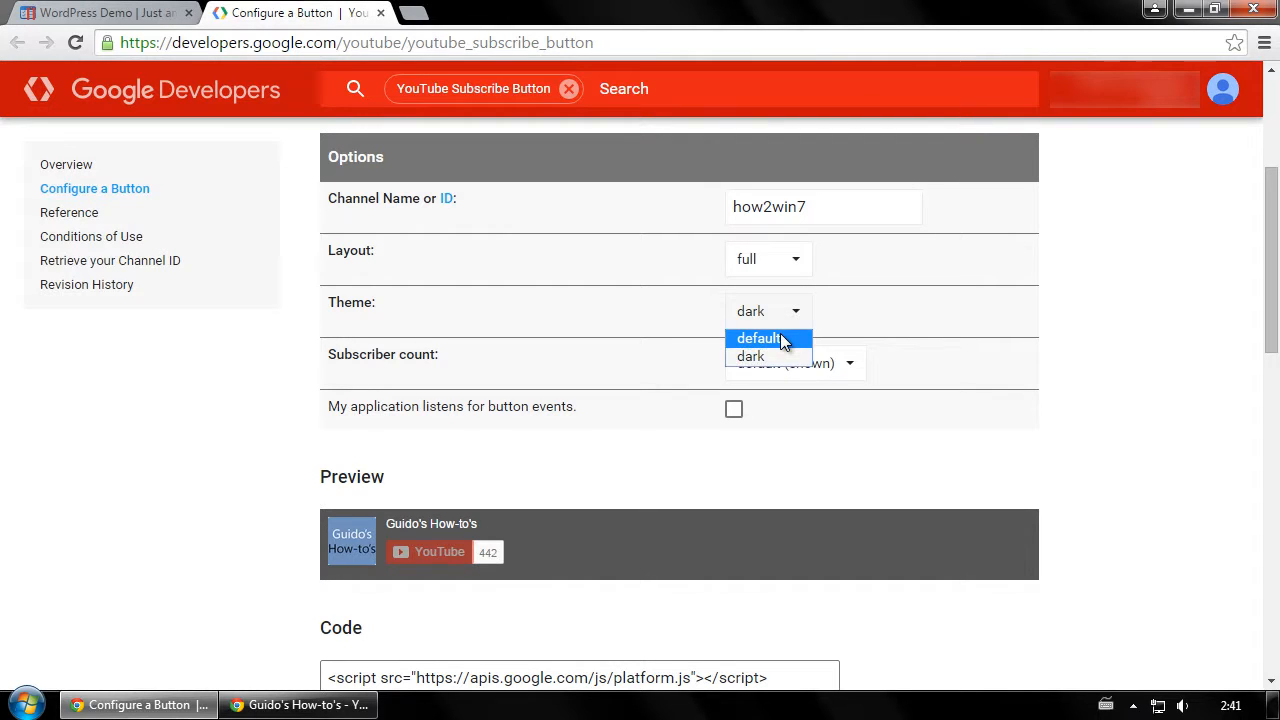
click(756, 338)
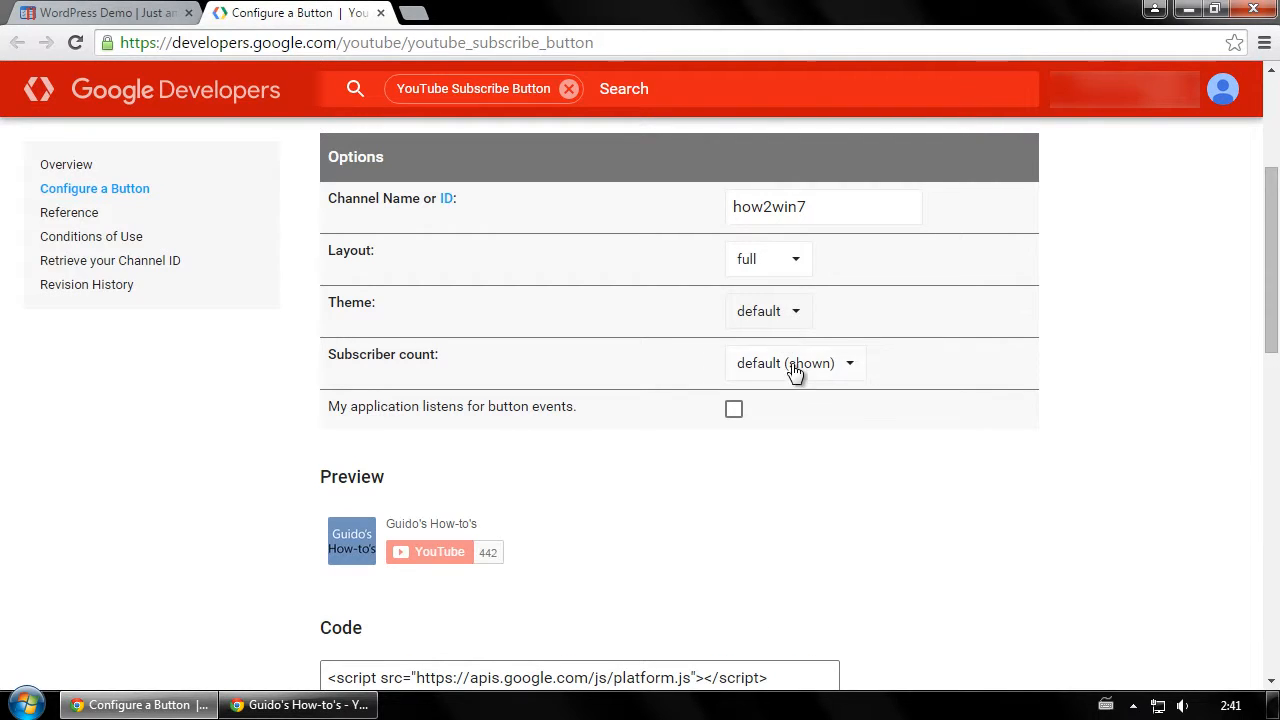
click(794, 362)
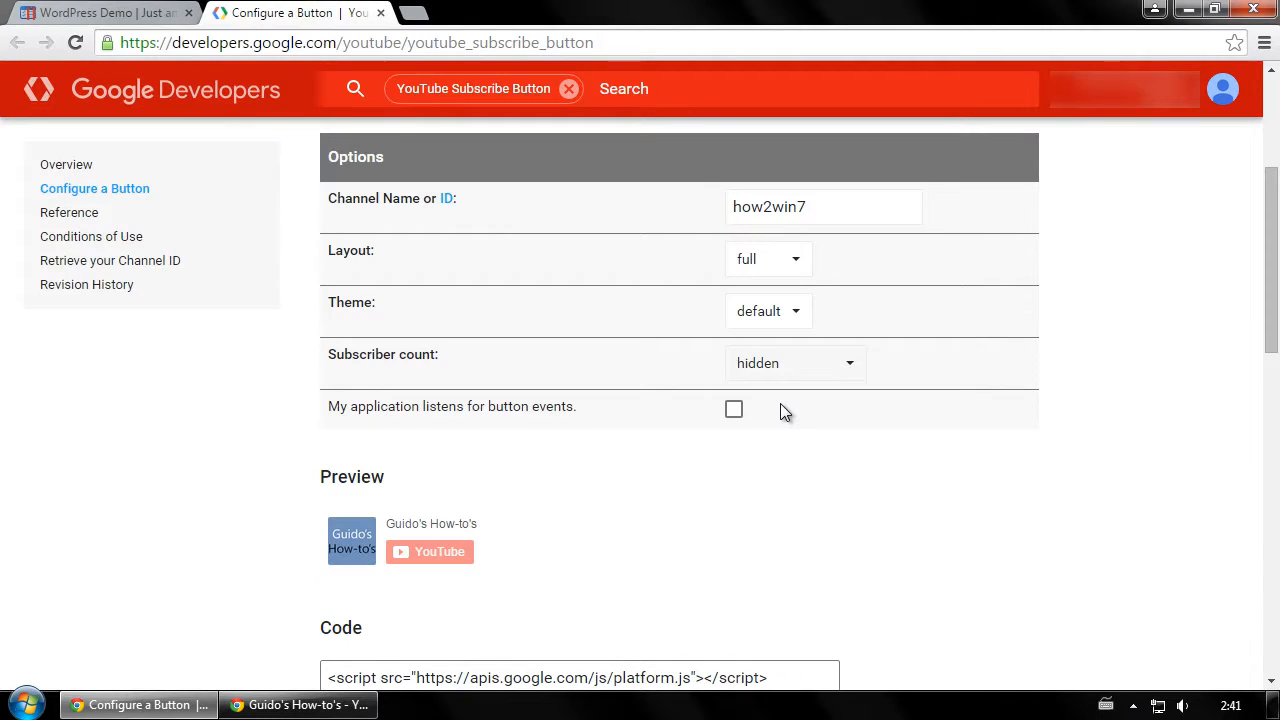
mouse_move(790, 378)
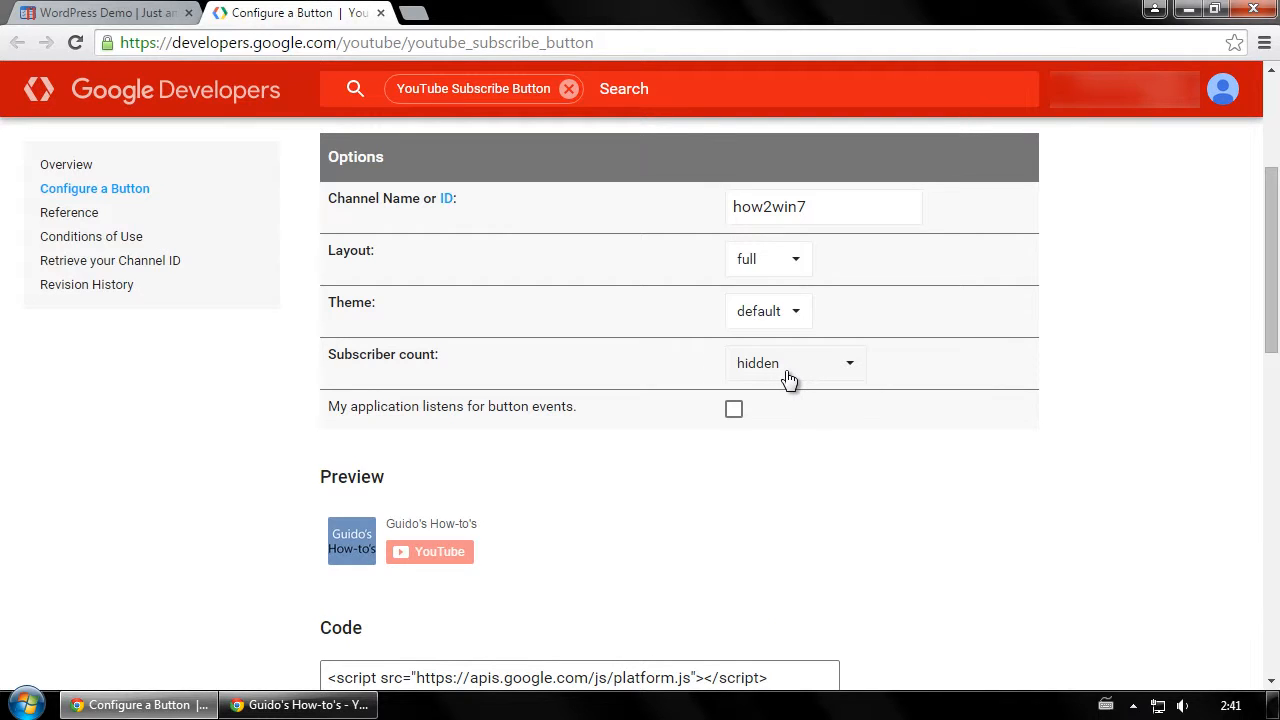
click(796, 364)
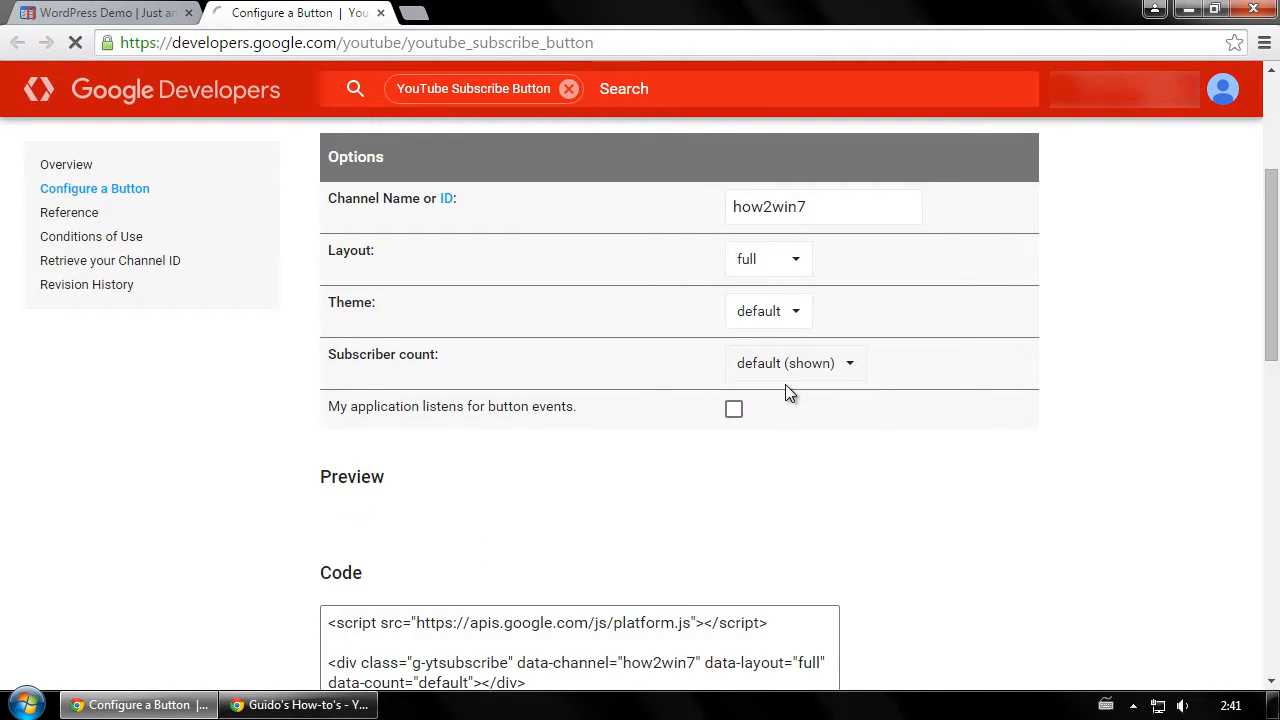
Select the generated embed code for the how2win7 full-layout button
scroll(down, 3)
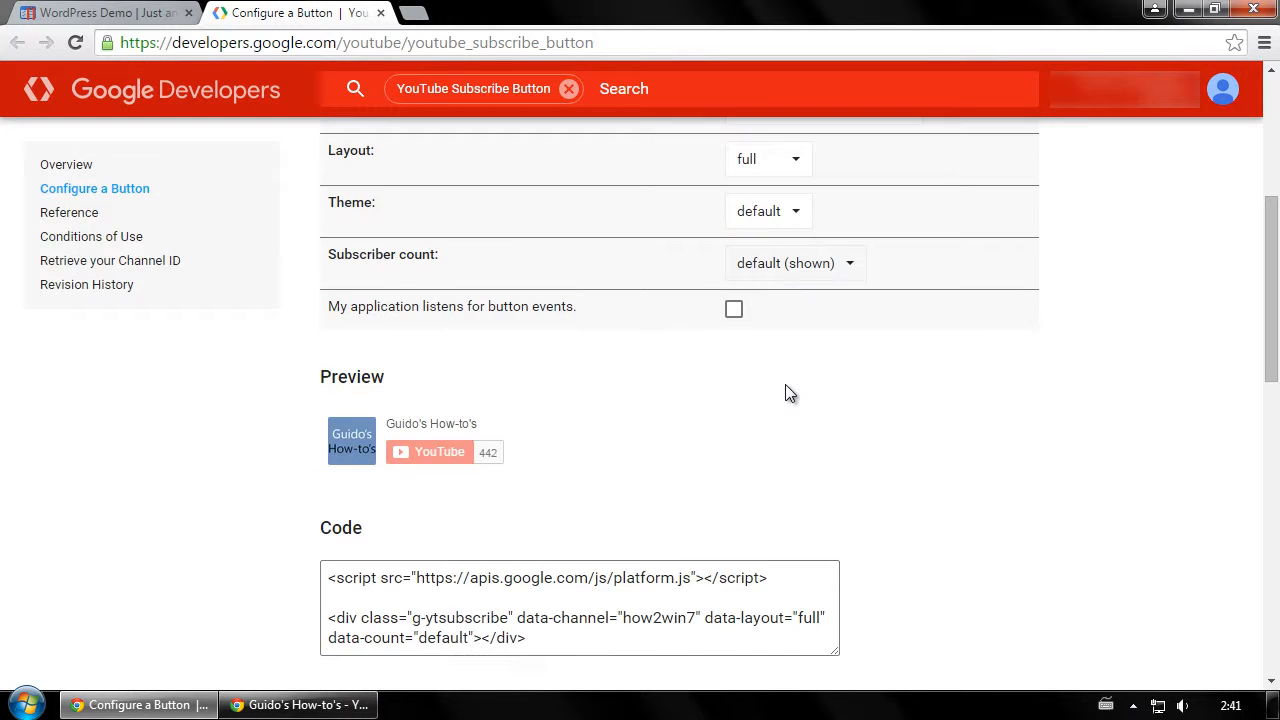
scroll(down, 3)
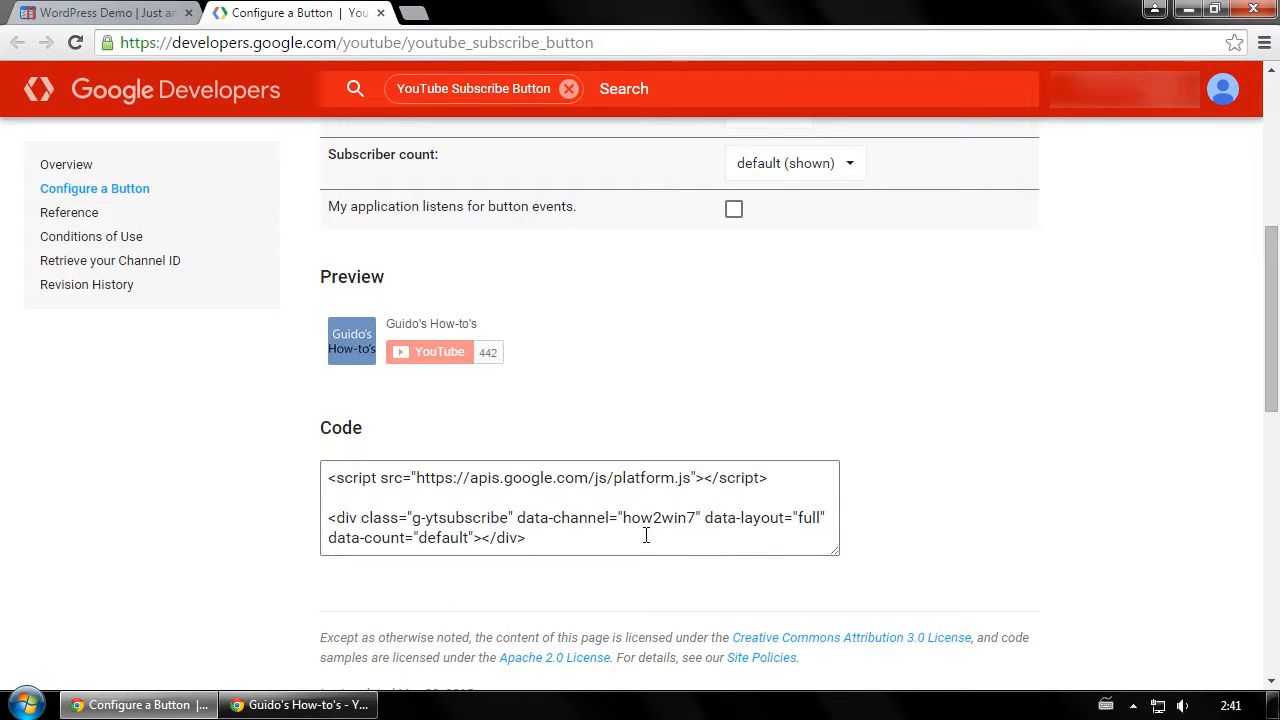
triple_click(580, 508)
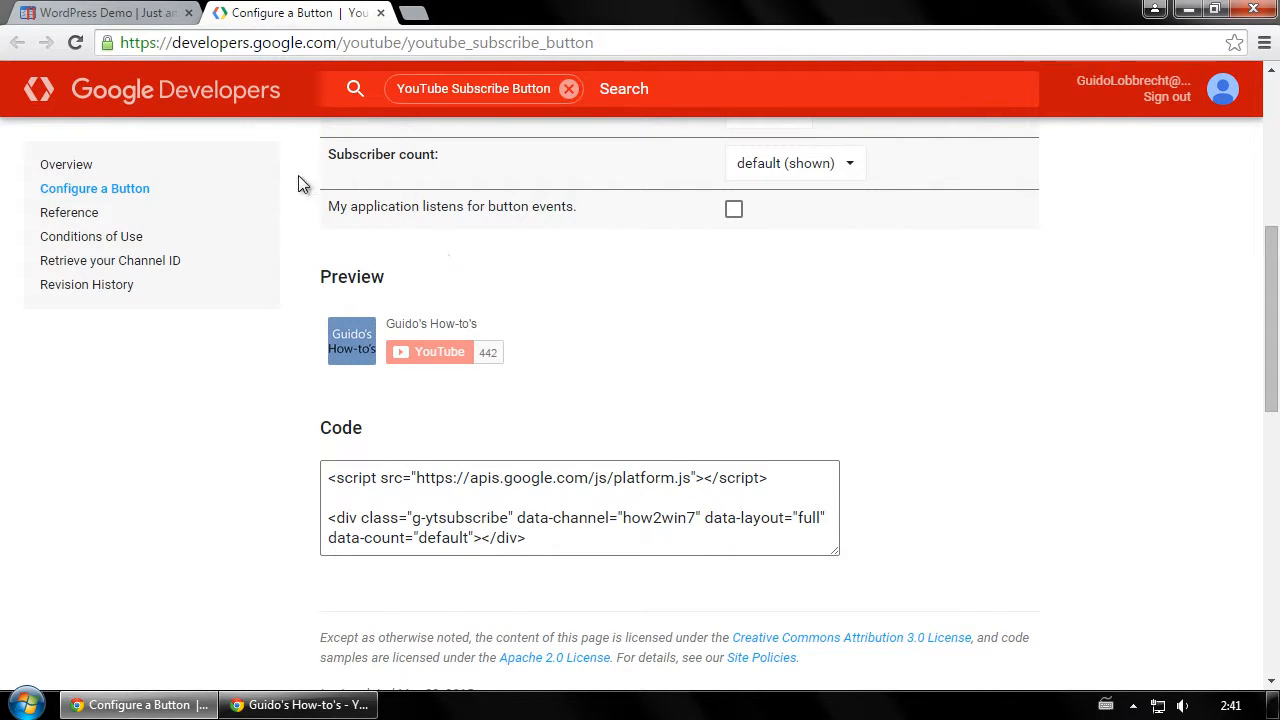
Switch to the WordPress Demo site and enter the Customizer
click(100, 12)
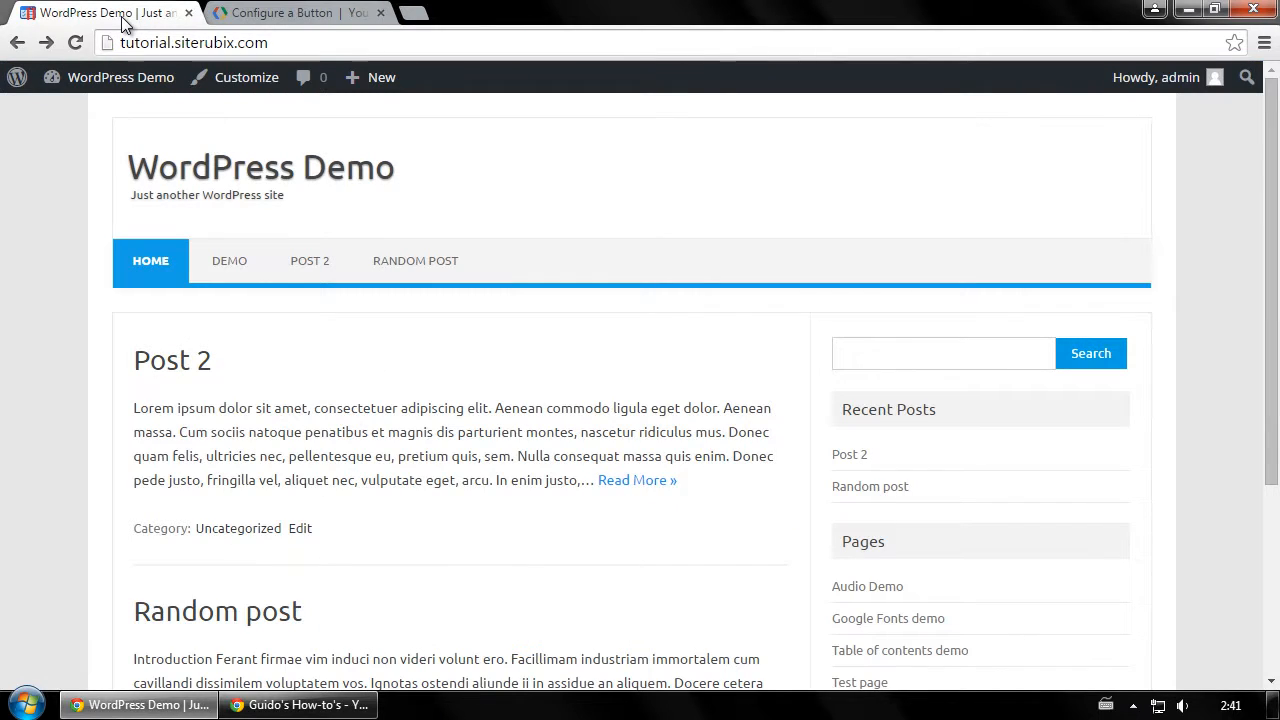
mouse_move(246, 76)
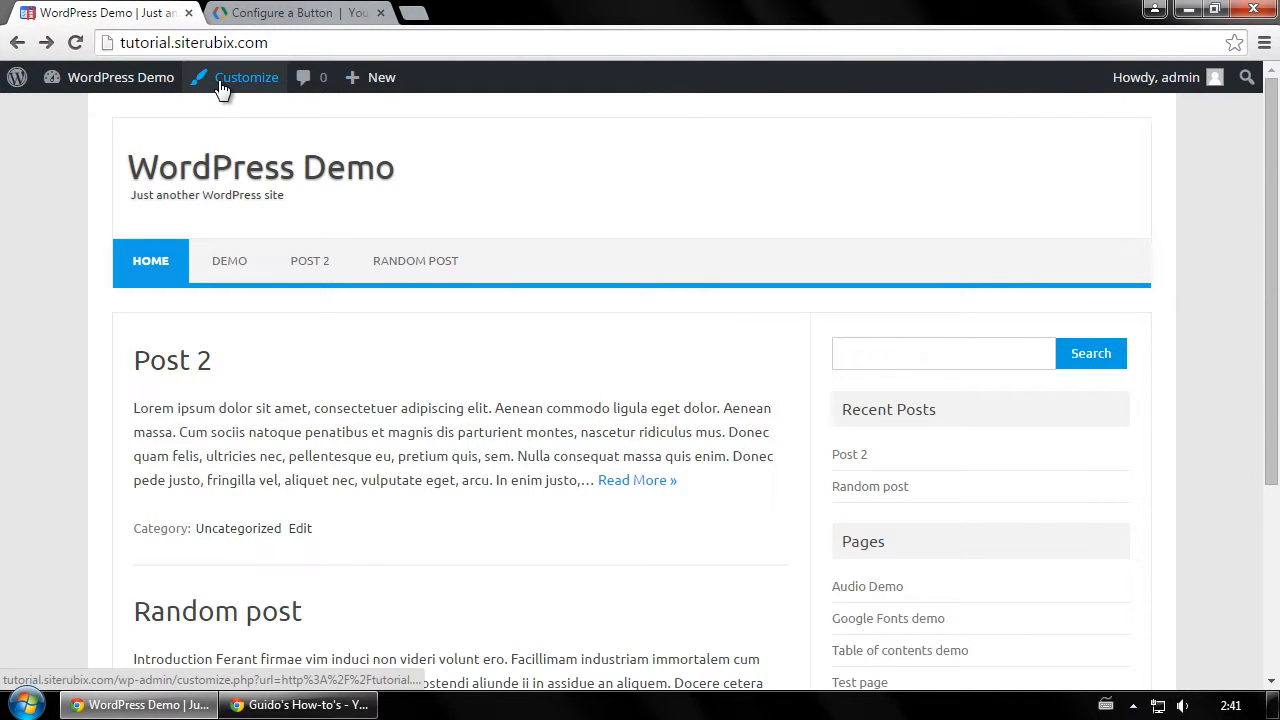
click(246, 76)
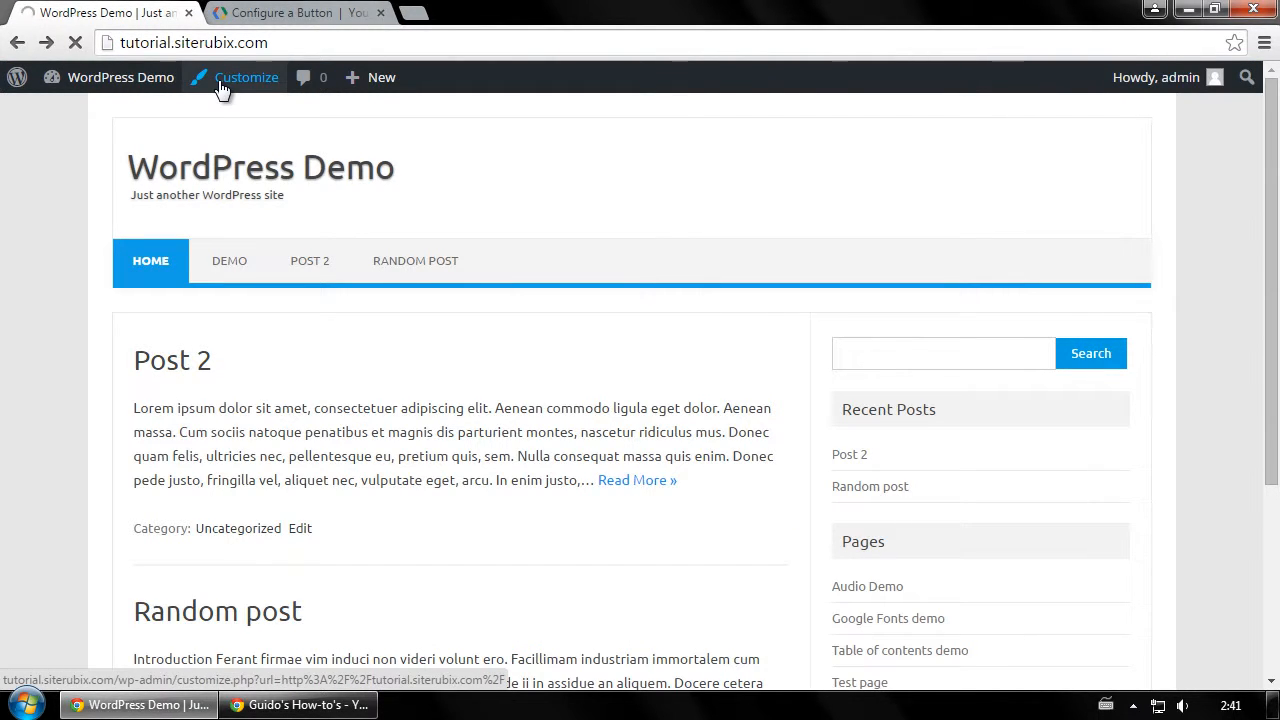
click(244, 76)
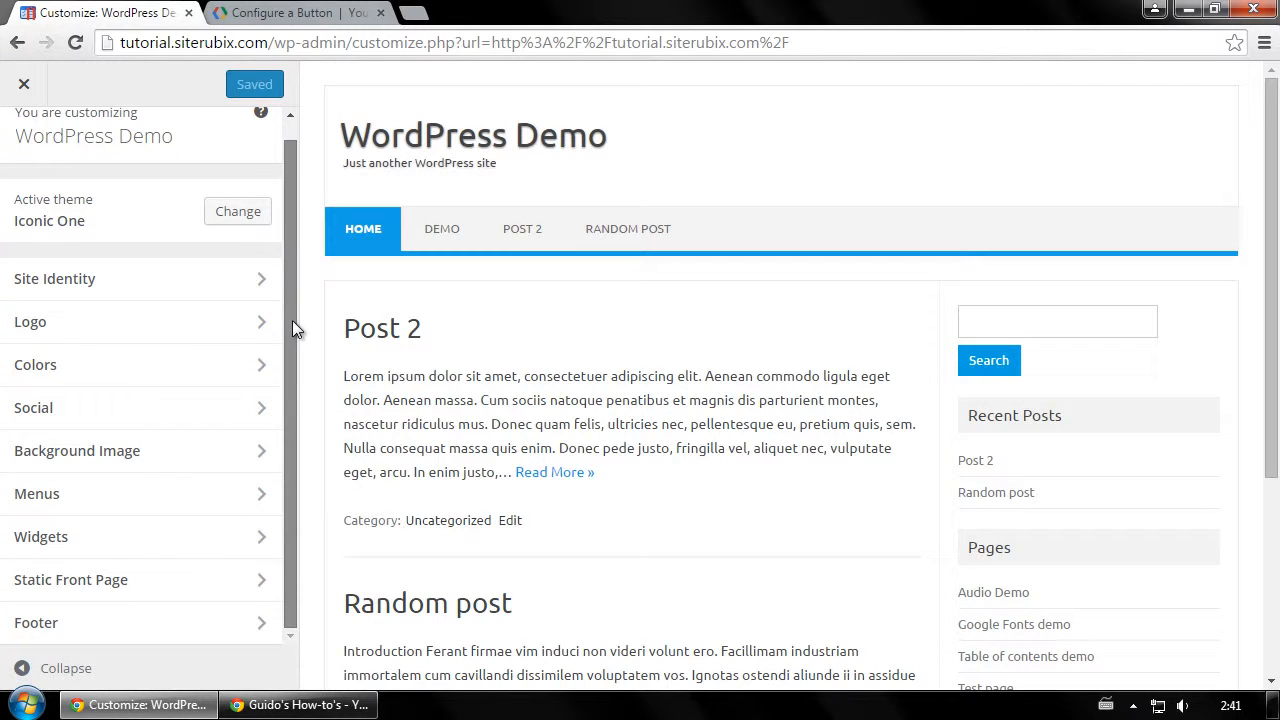
Add a new Text widget to the Main Sidebar via Widgets
click(140, 536)
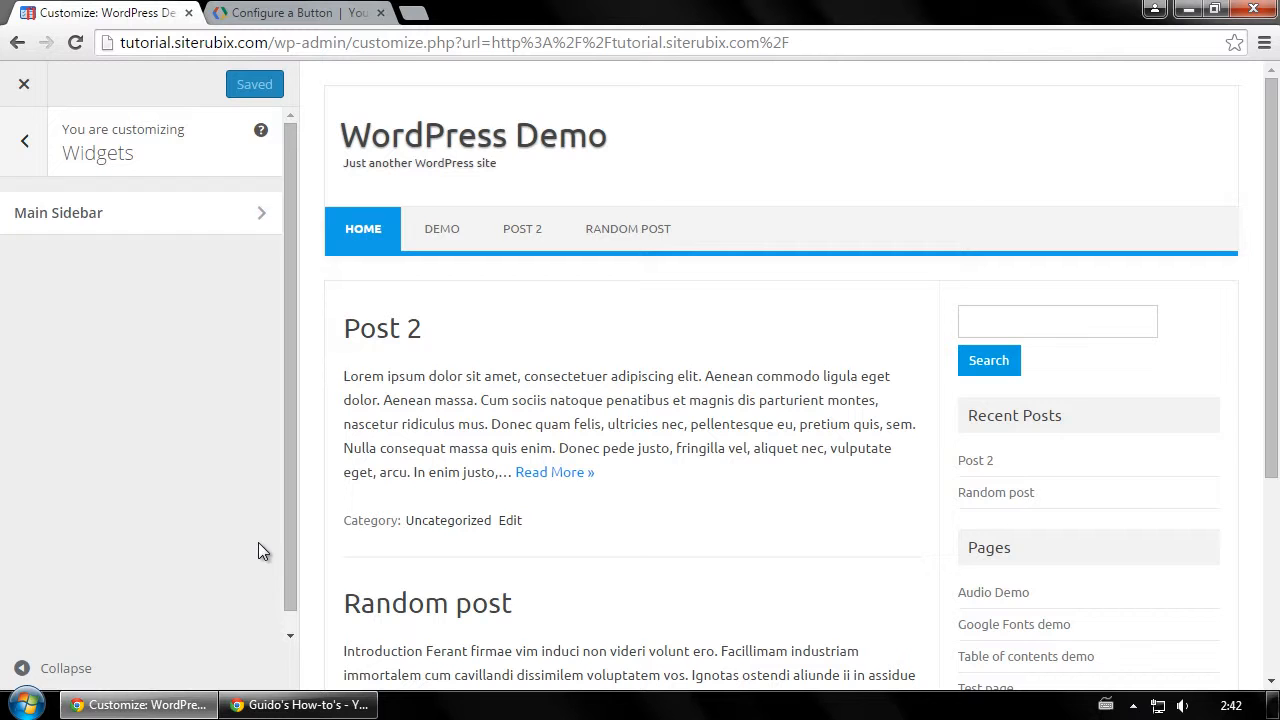
click(140, 212)
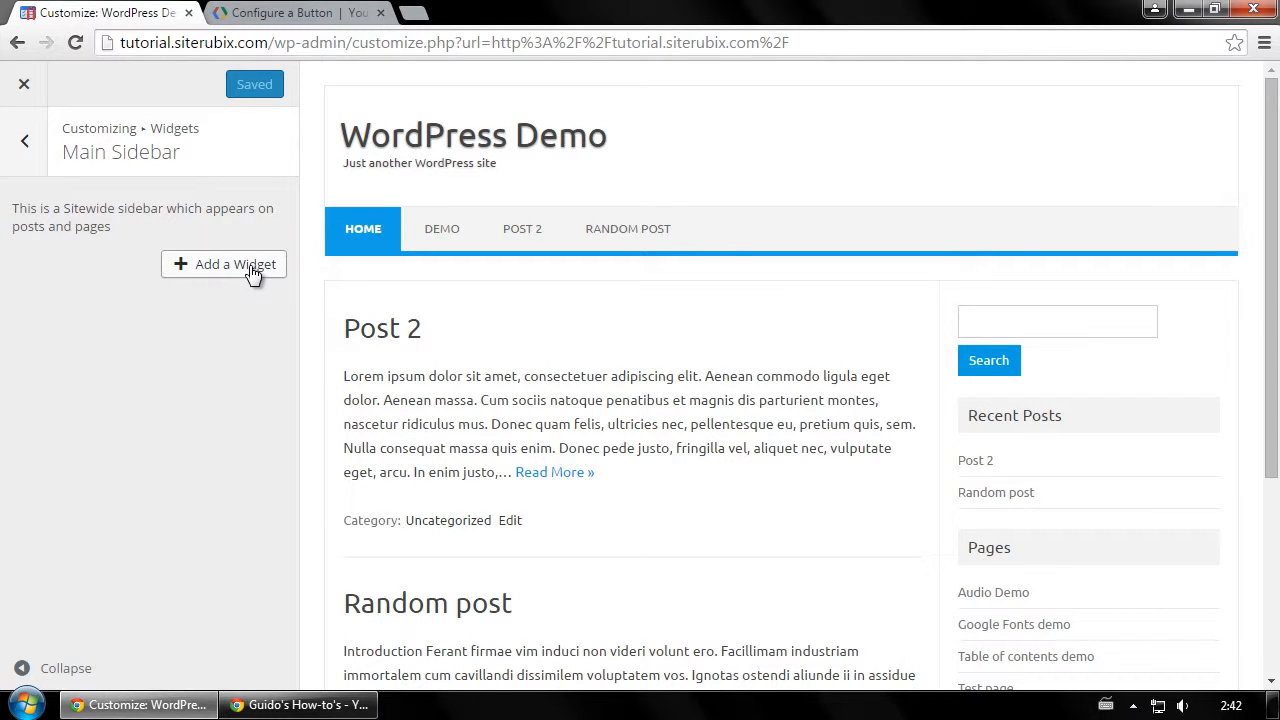
click(232, 264)
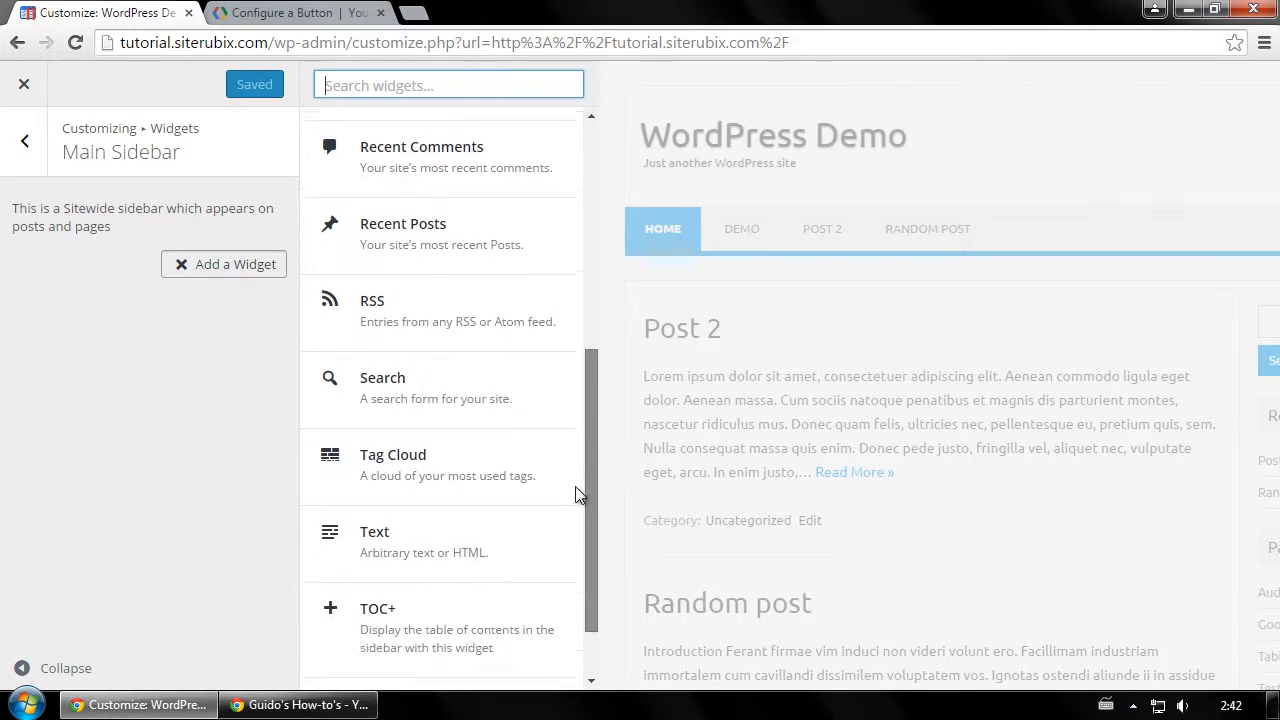
click(374, 532)
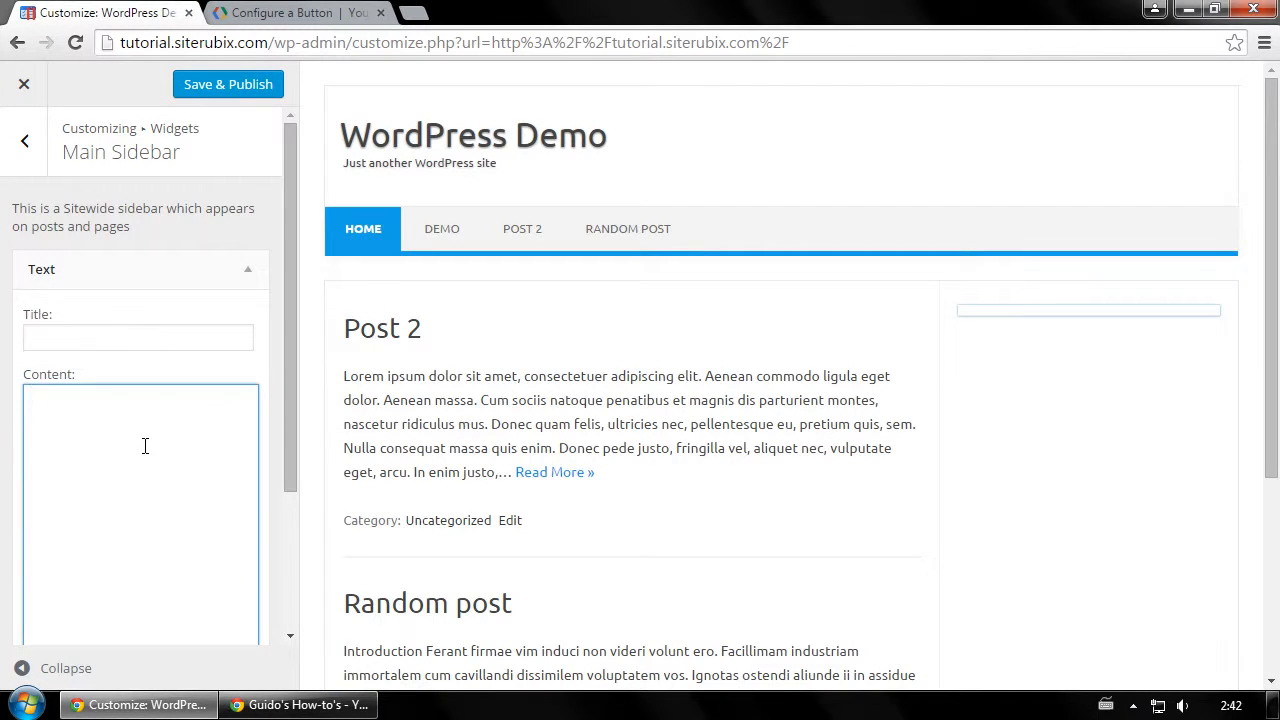
Fill the widget with the embed code, title it 'Subscribe to me on YouTube!', and publish
text(<script src="https://apis.google.com/js/platform.js"></script>)
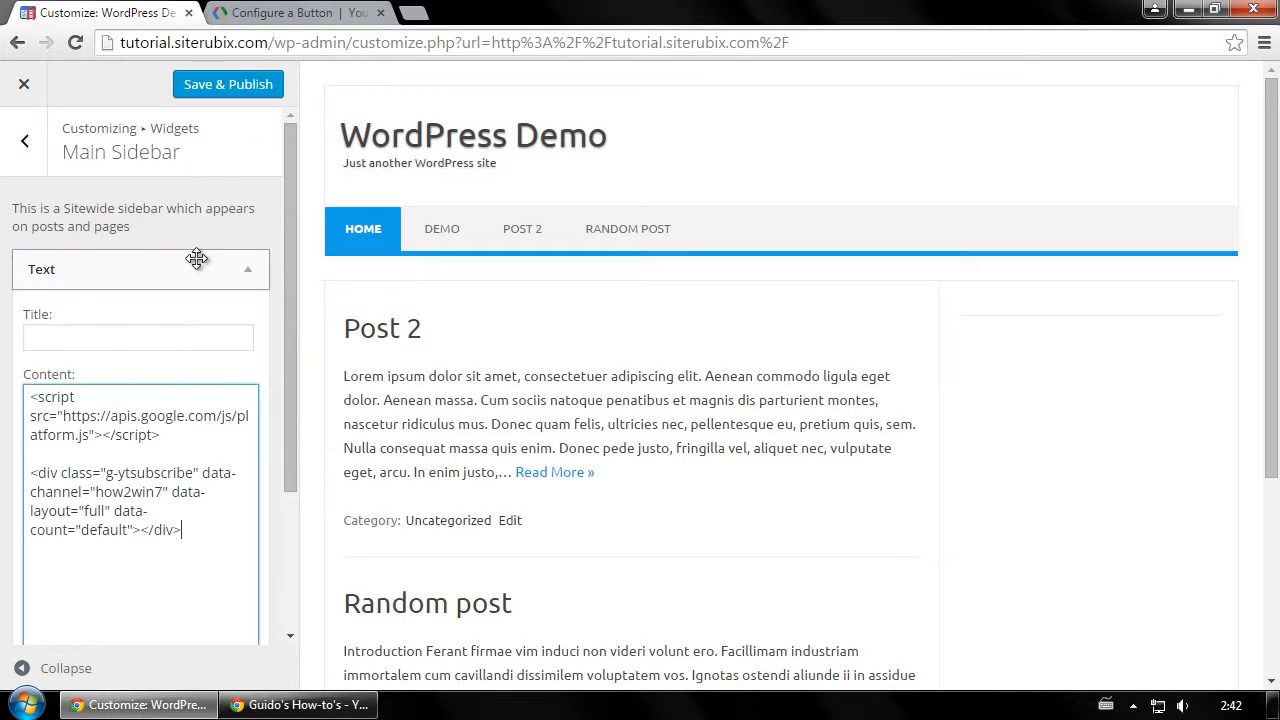
click(138, 336)
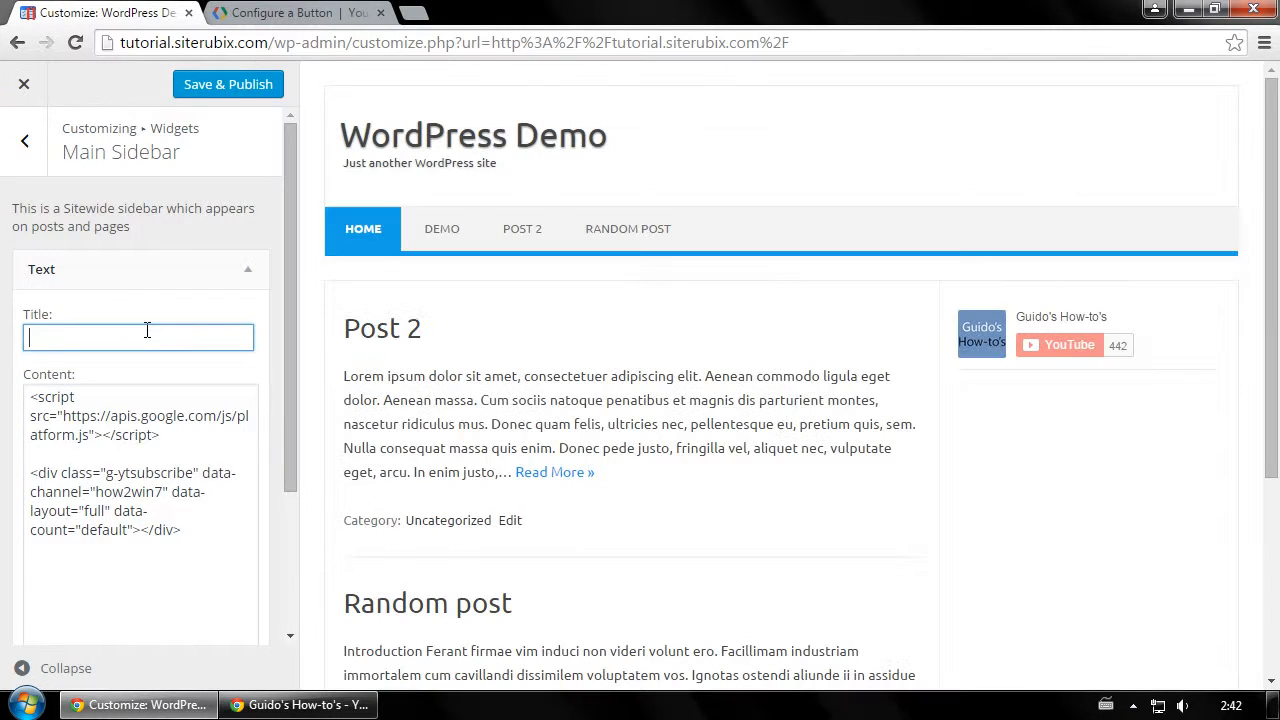
text(Subscribe to me on YouTube!)
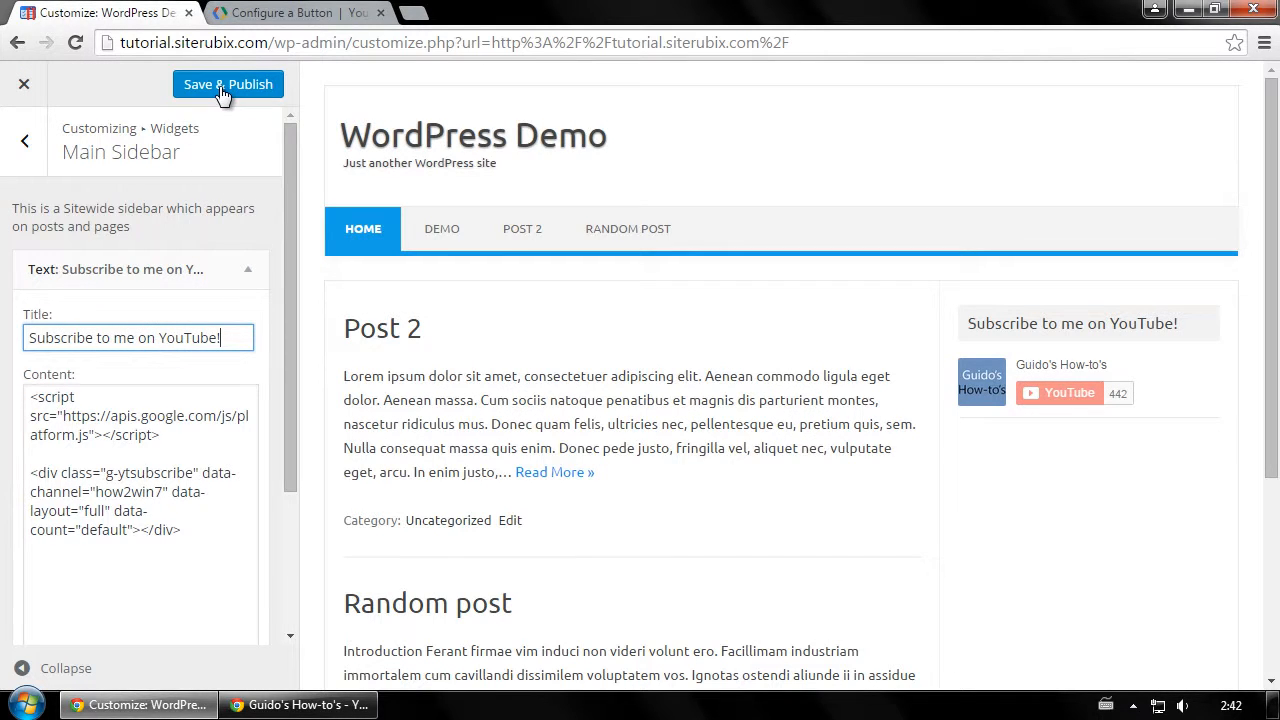
click(228, 84)
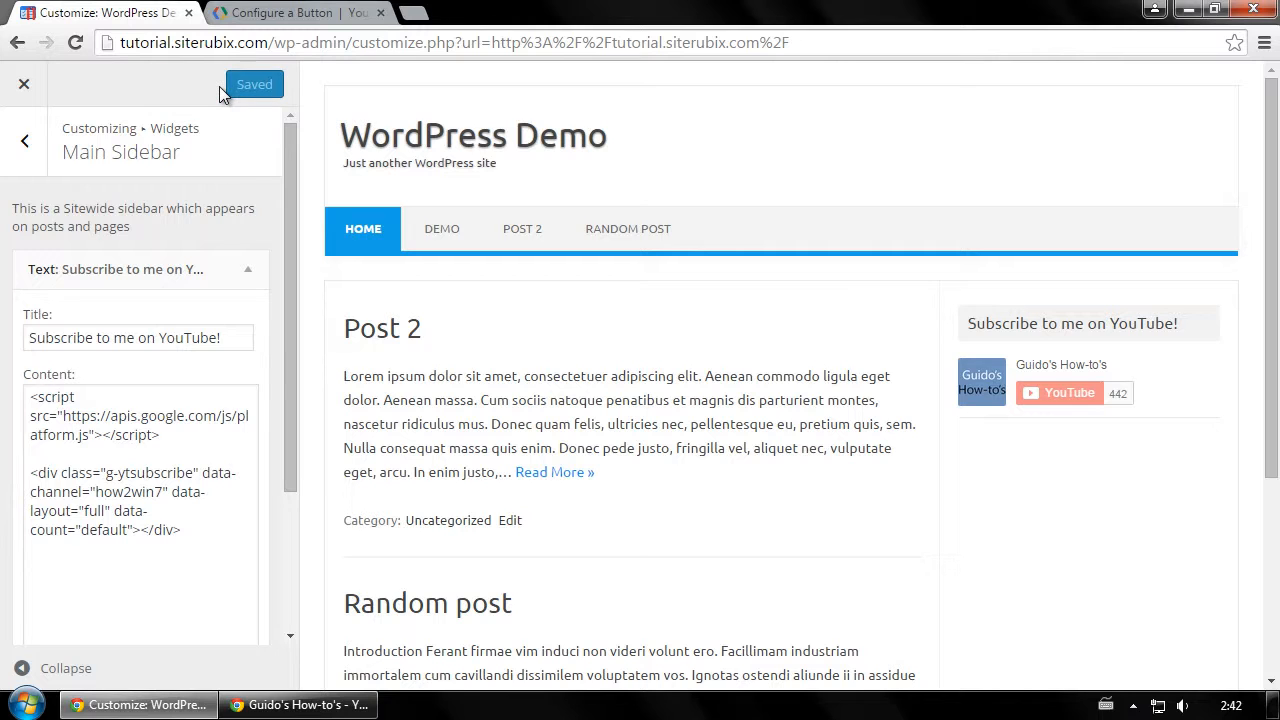
click(24, 84)
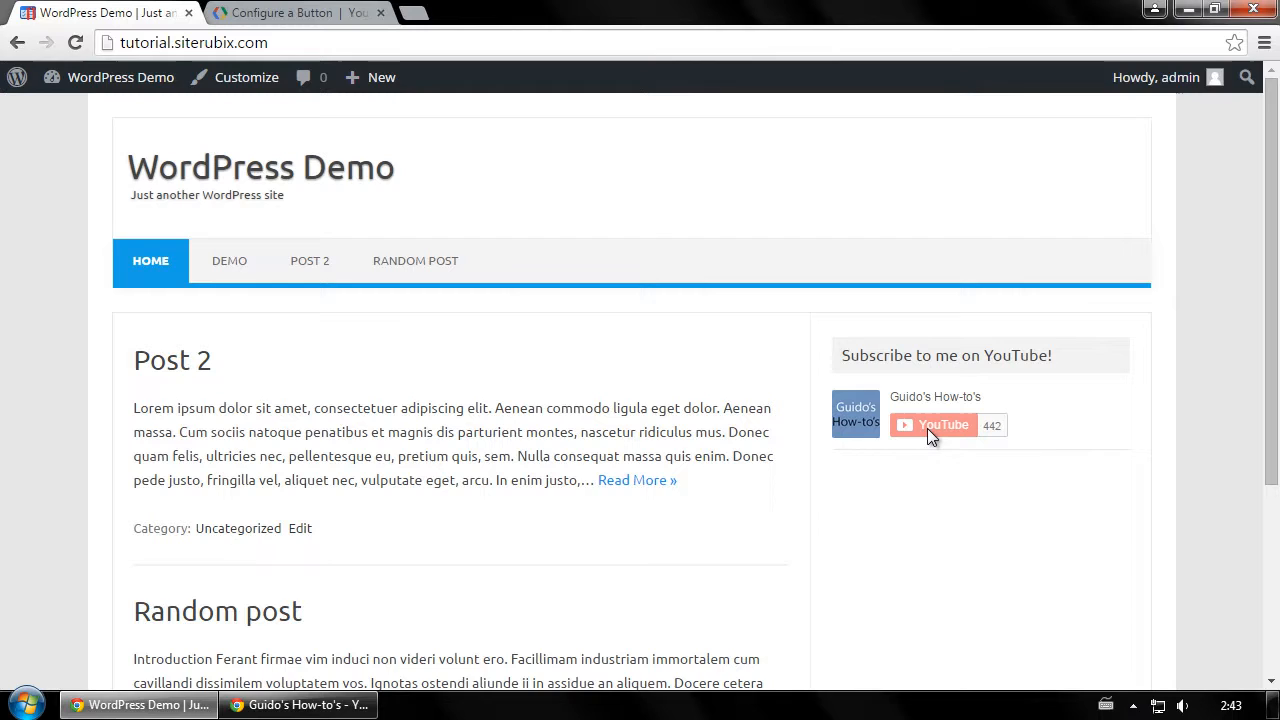
mouse_move(914, 442)
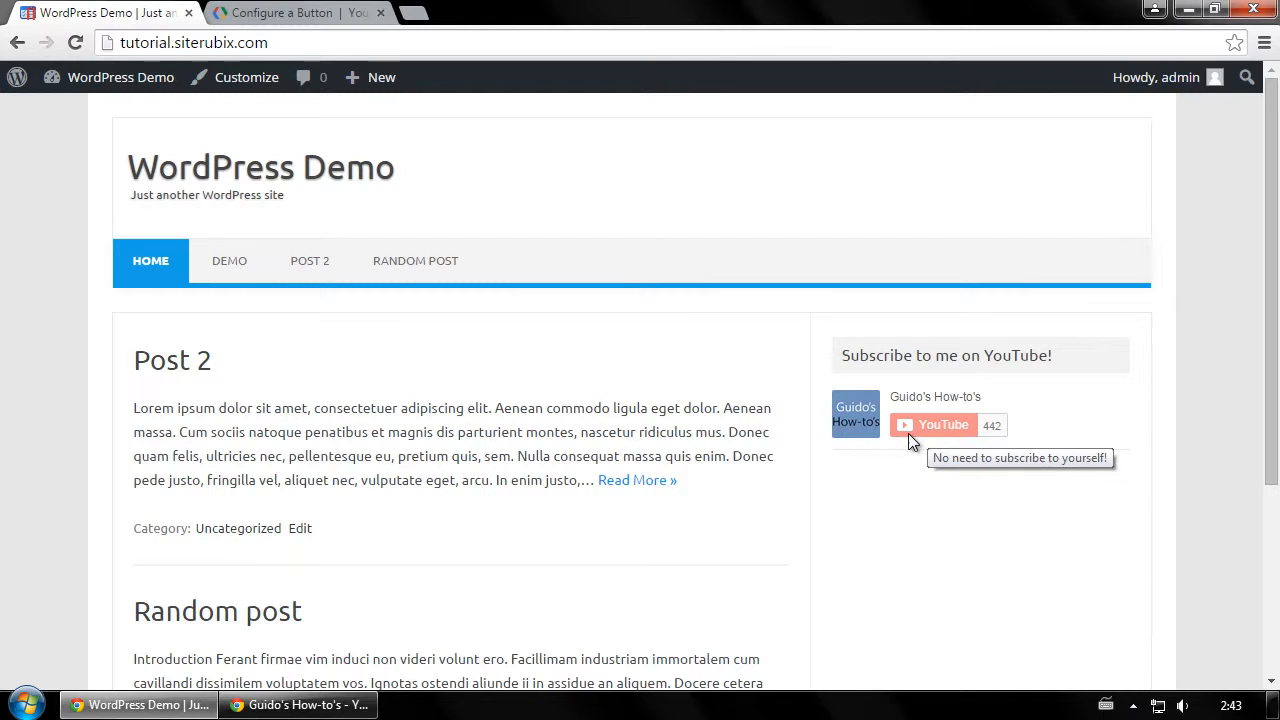